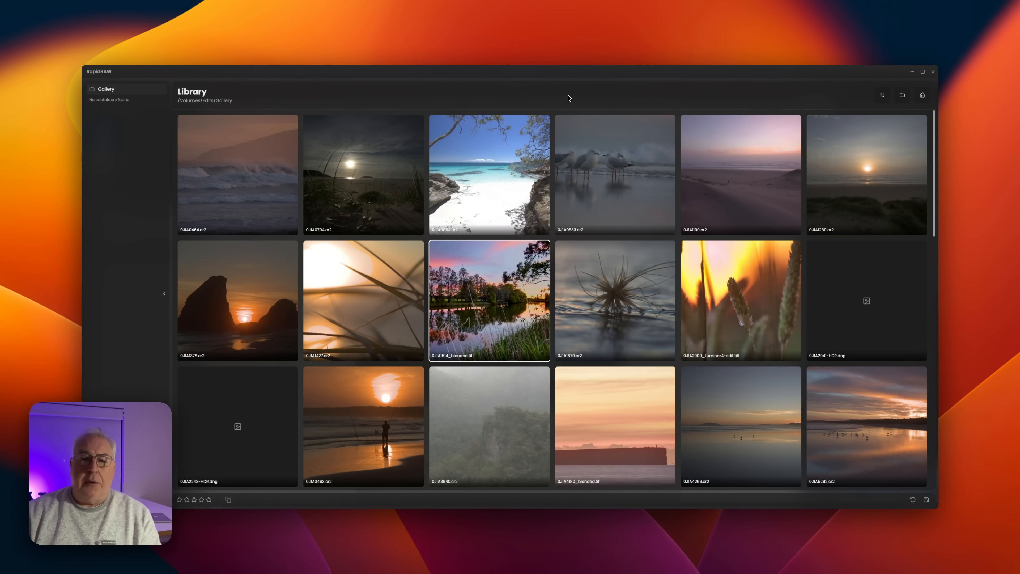
Give the riverside sunset photo a four-star rating in the library
left_click(489, 174)
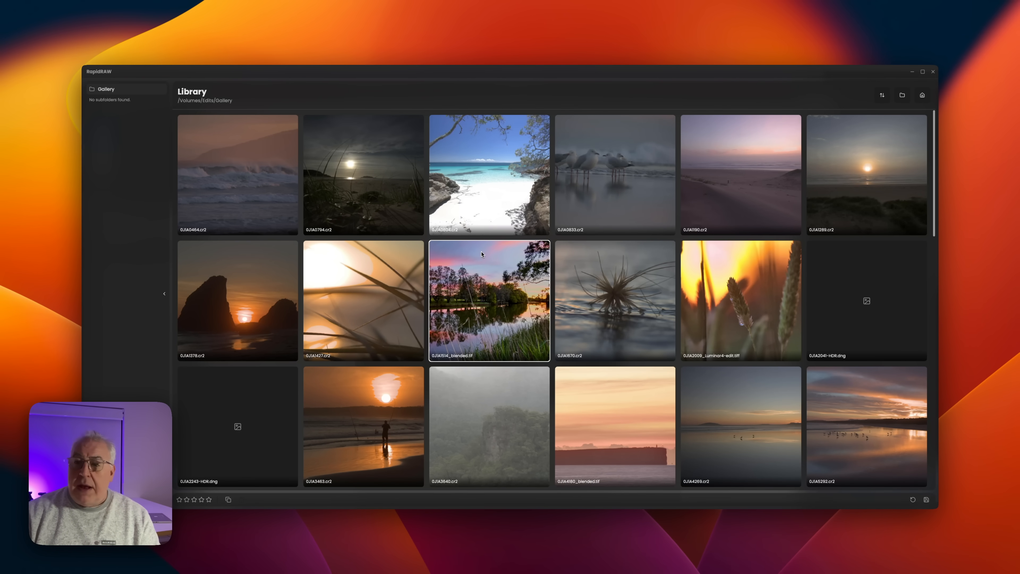
mouse_move(487, 266)
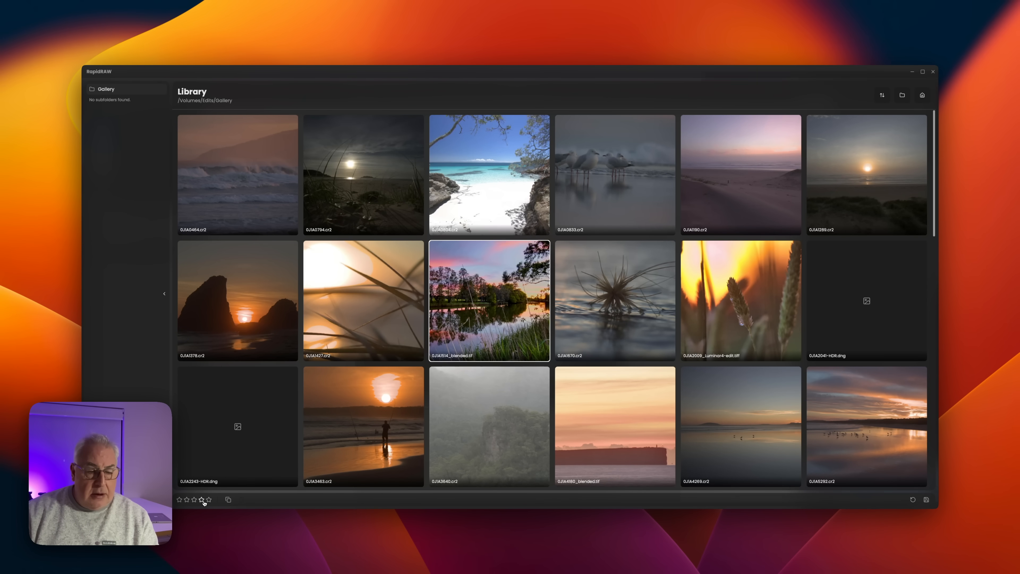
left_click(202, 500)
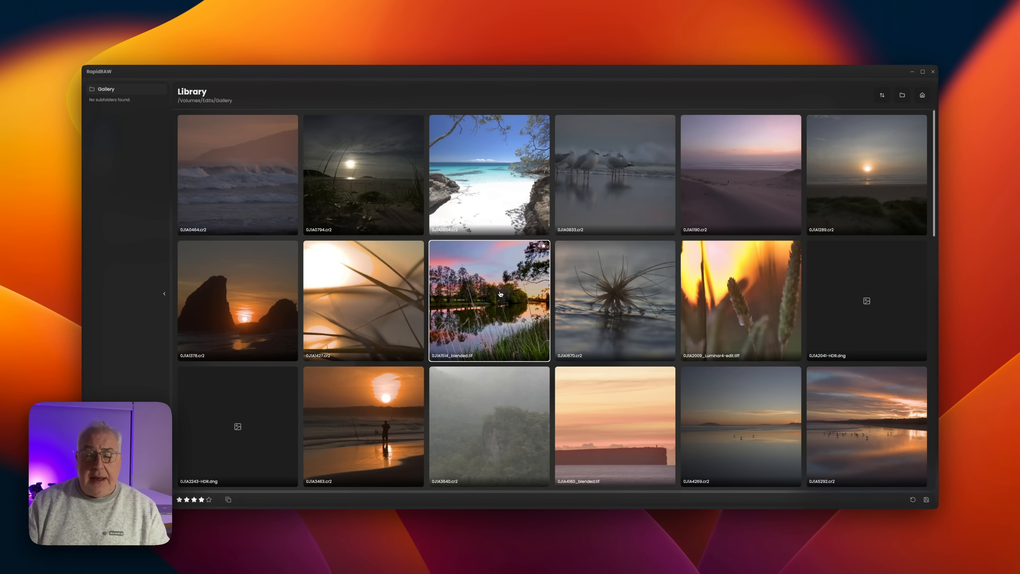
Edit the riverside photo, raising Highlights from -50 to 3 and Whites to 19
double_click(500, 295)
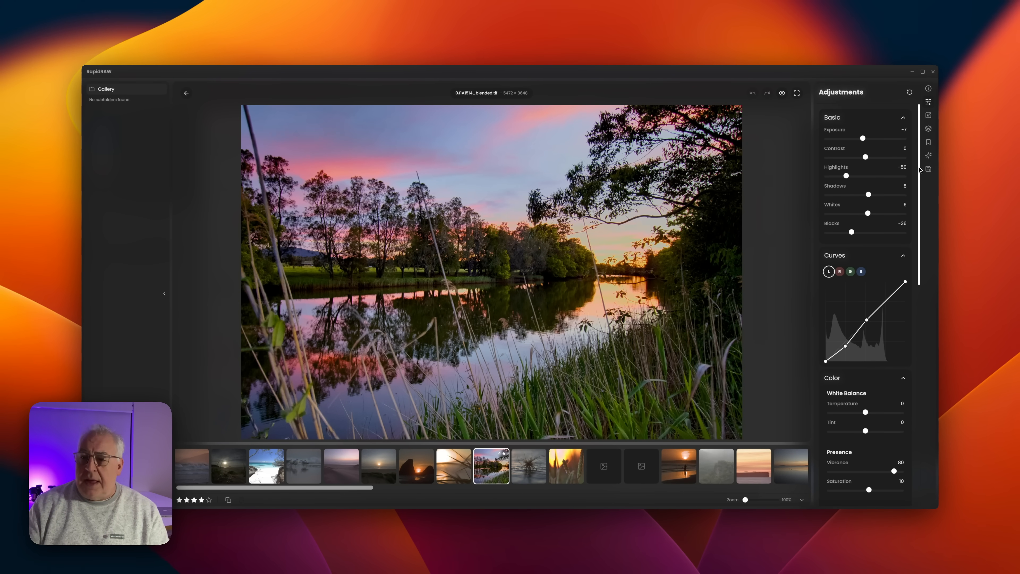
scroll("down", 3)
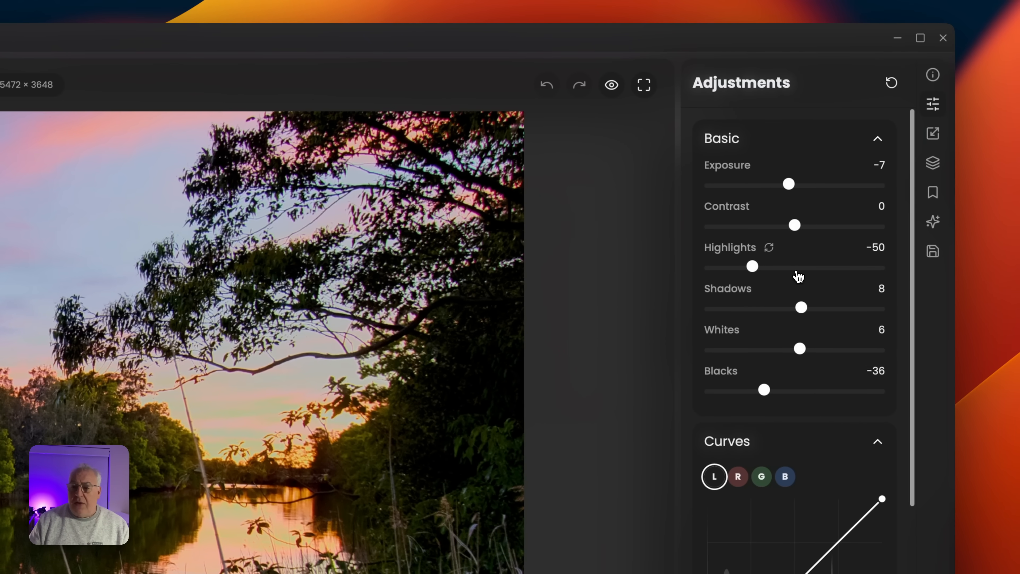
left_click_drag(753, 266, 795, 267)
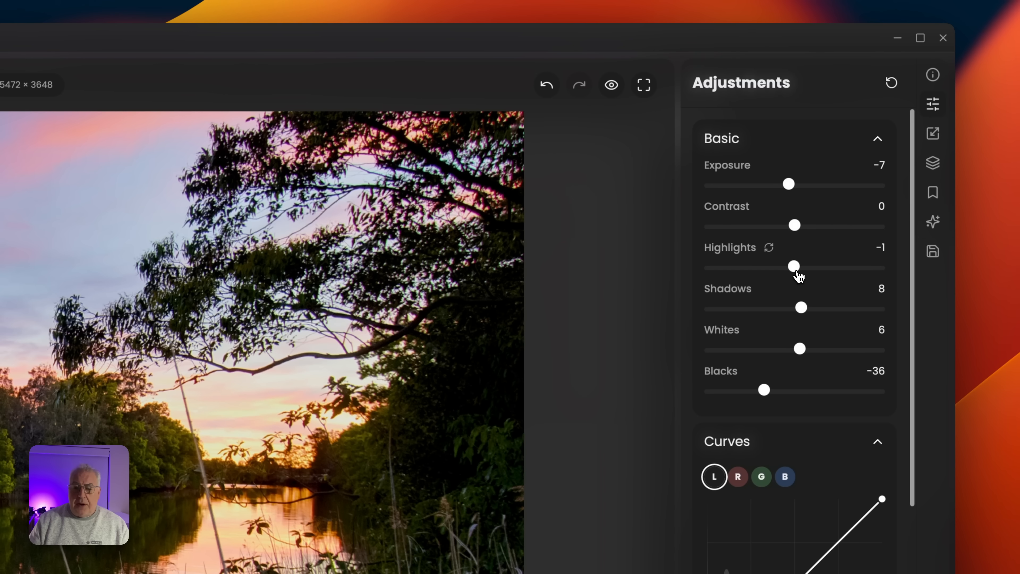
left_click_drag(794, 266, 742, 267)
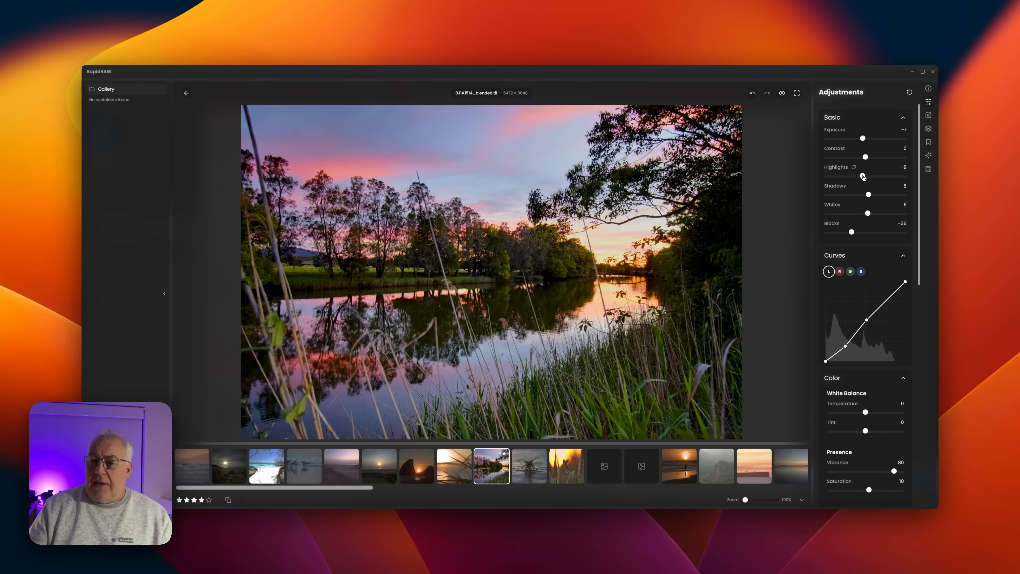
left_click_drag(863, 176, 866, 176)
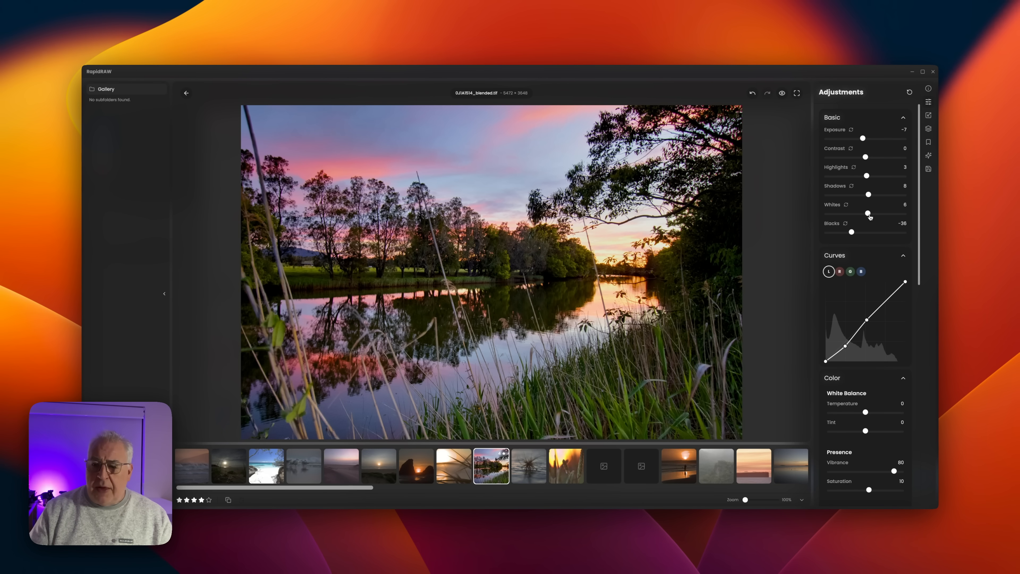
left_click_drag(867, 214, 875, 214)
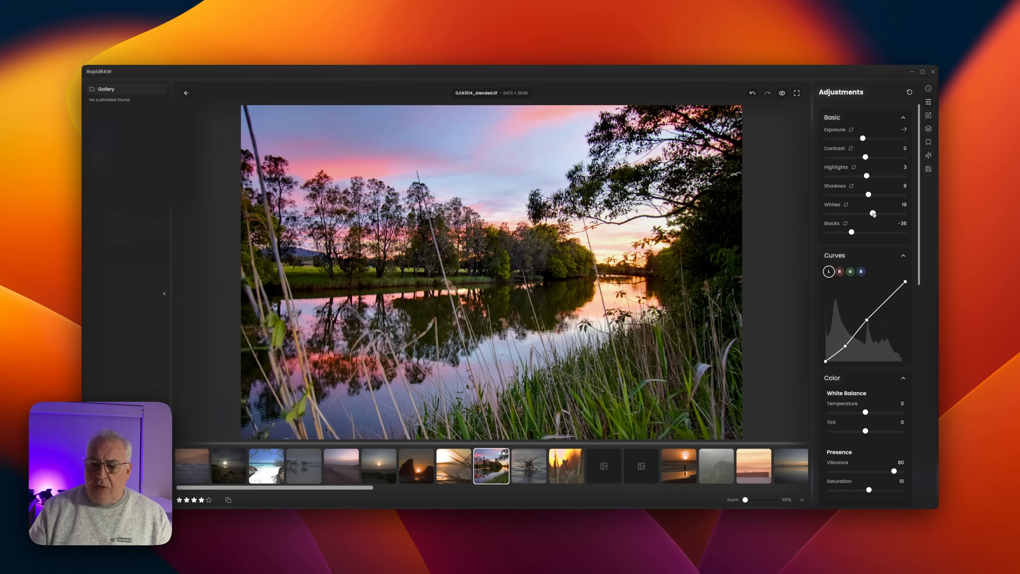
scroll("down", 3)
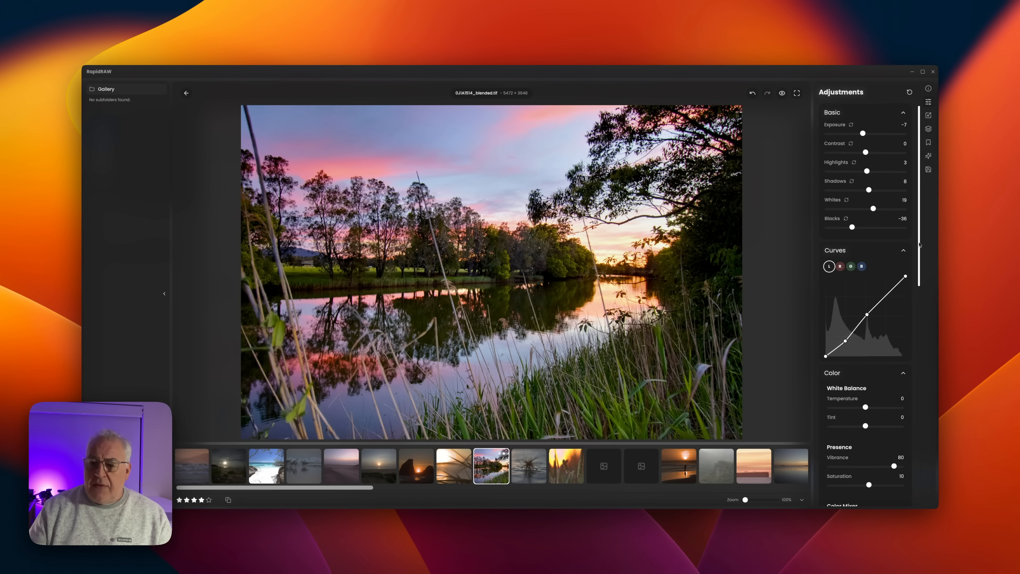
scroll("down", 3)
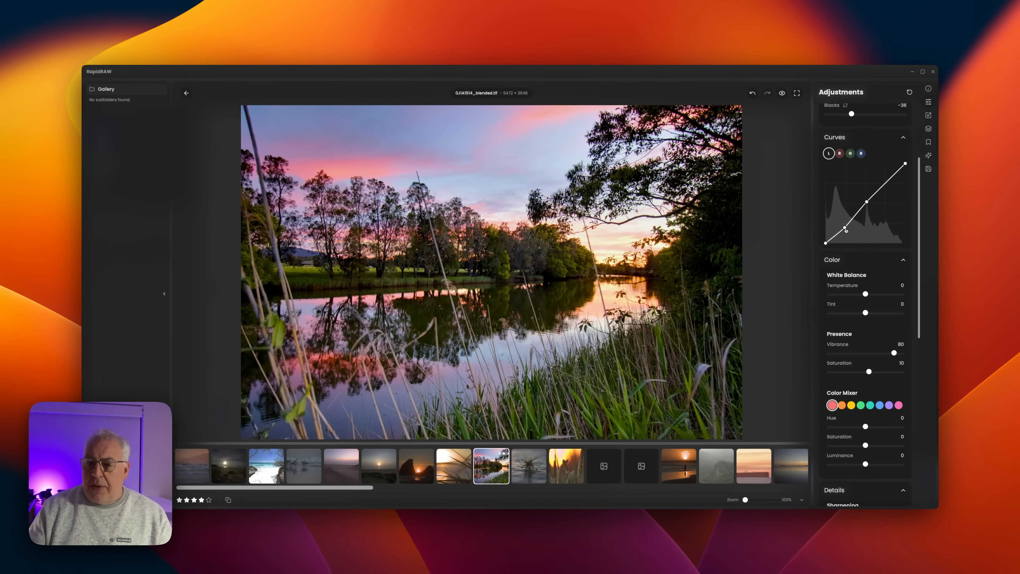
Try warming the temperature then return it to neutral, with vibrance at 82 and saturation at 17
scroll("down", 3)
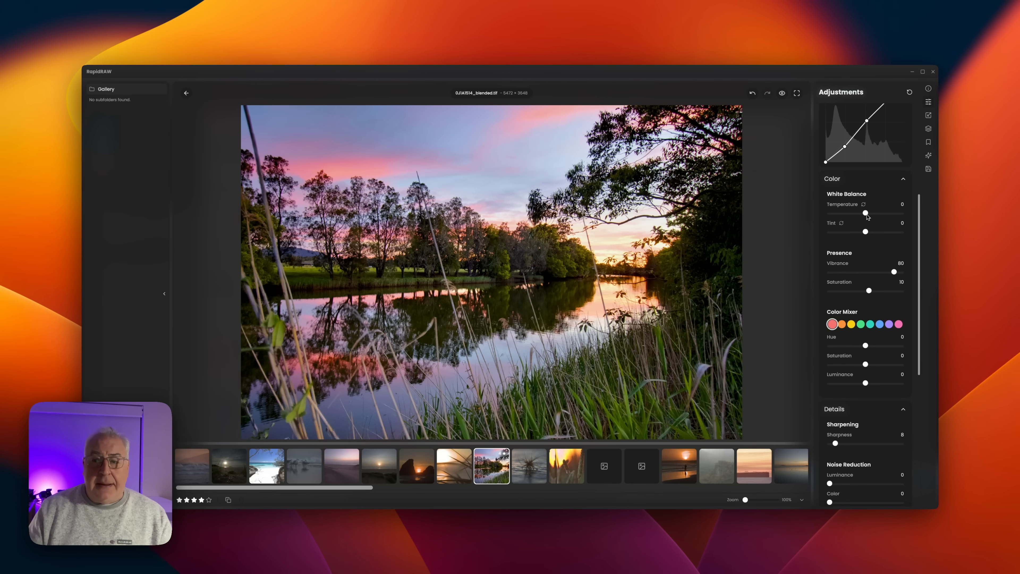
left_click_drag(867, 214, 879, 213)
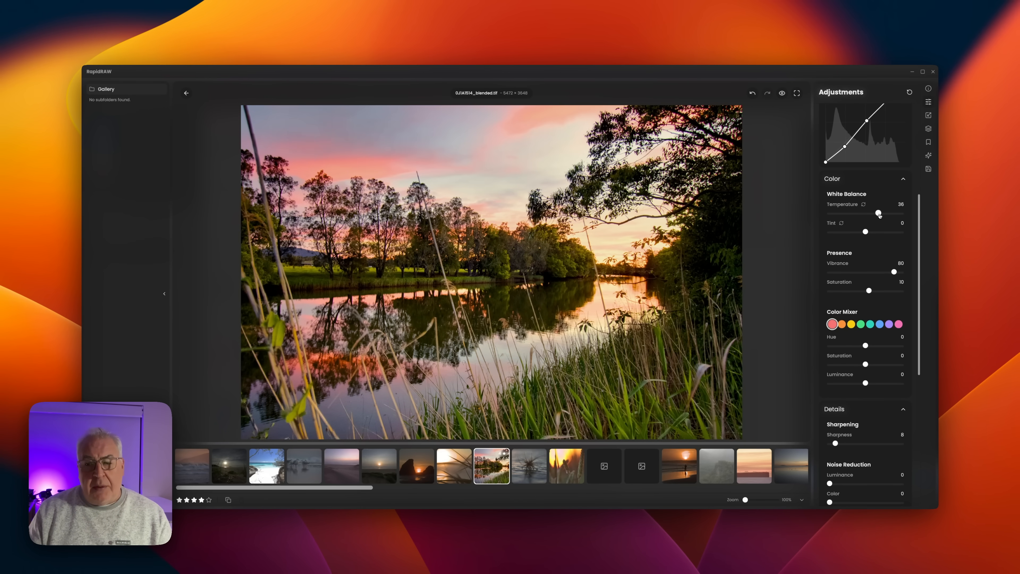
left_click_drag(878, 214, 867, 214)
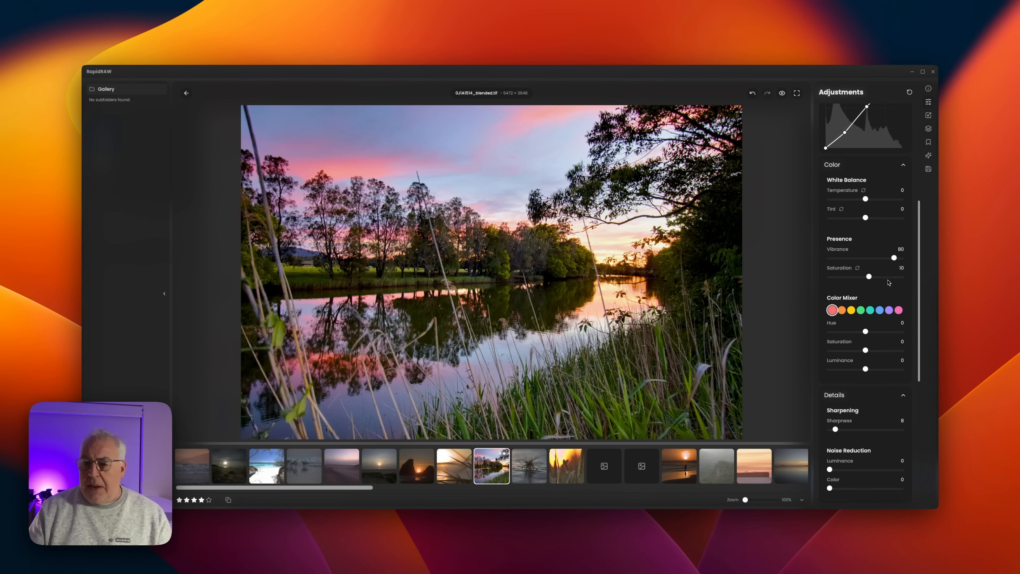
scroll("down", 3)
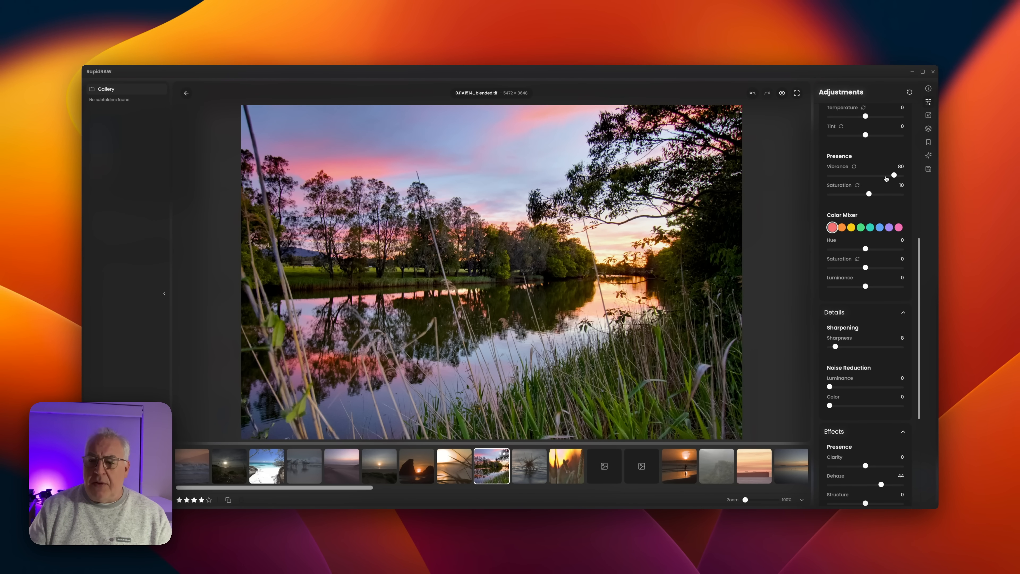
left_click_drag(894, 175, 898, 175)
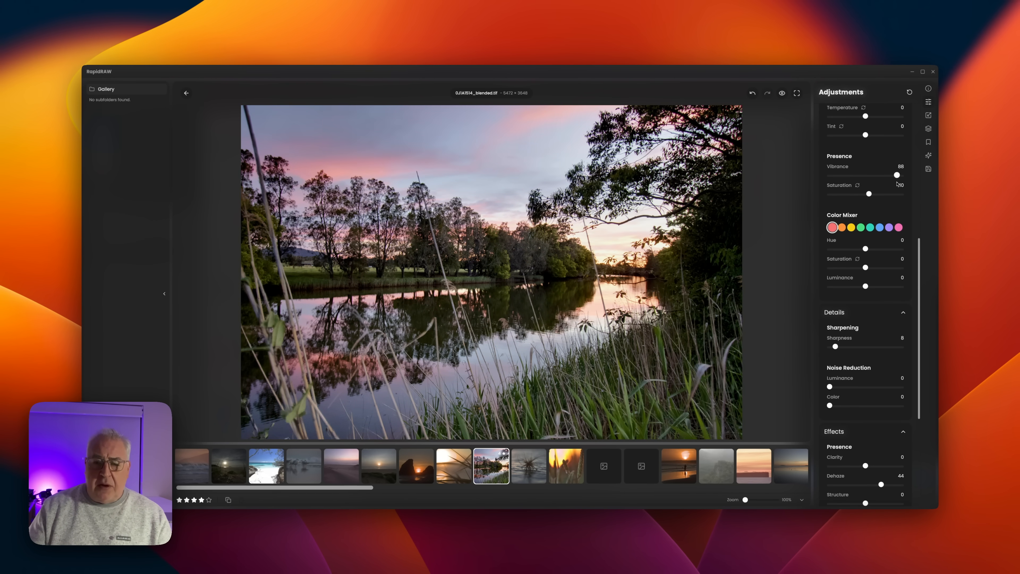
left_click_drag(898, 174, 894, 174)
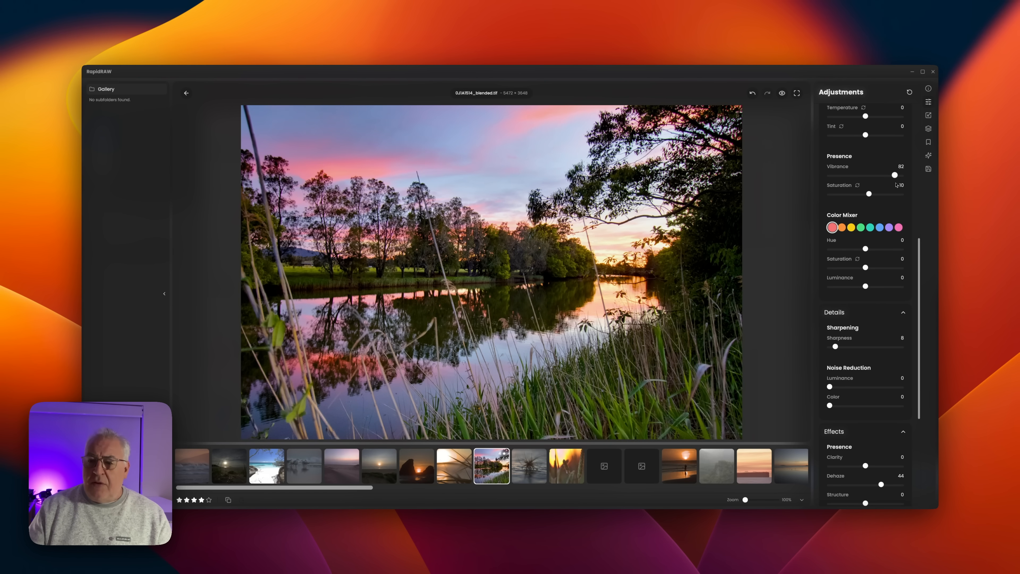
left_click_drag(869, 194, 872, 194)
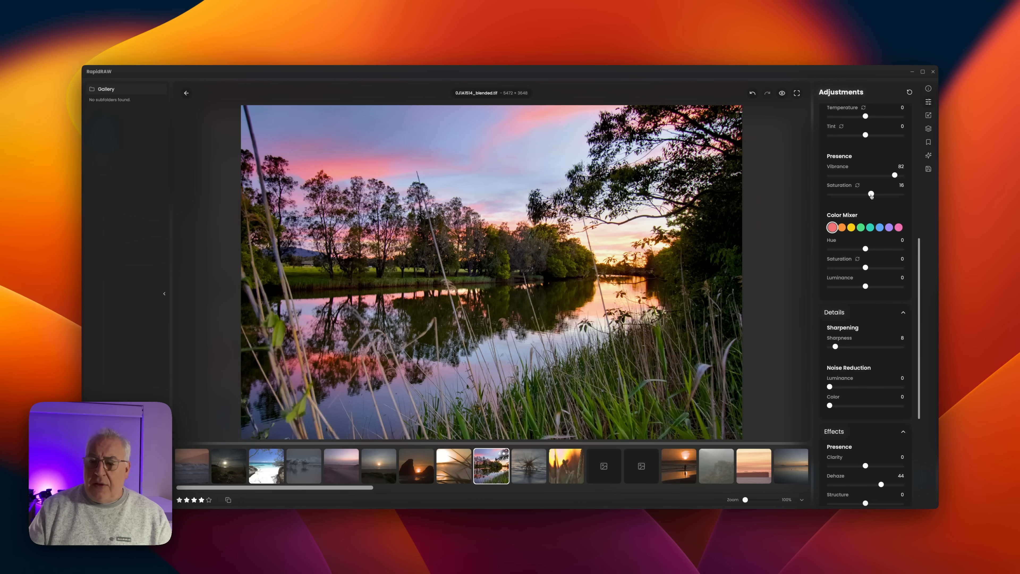
left_click_drag(871, 195, 873, 195)
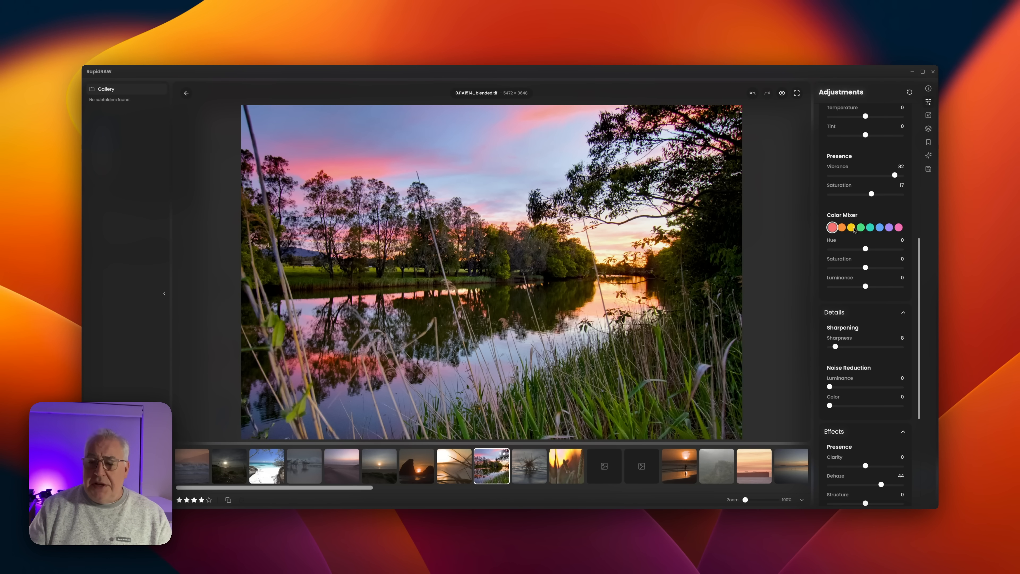
Boost the greens' saturation to 49 in the colour mixer
left_click(861, 228)
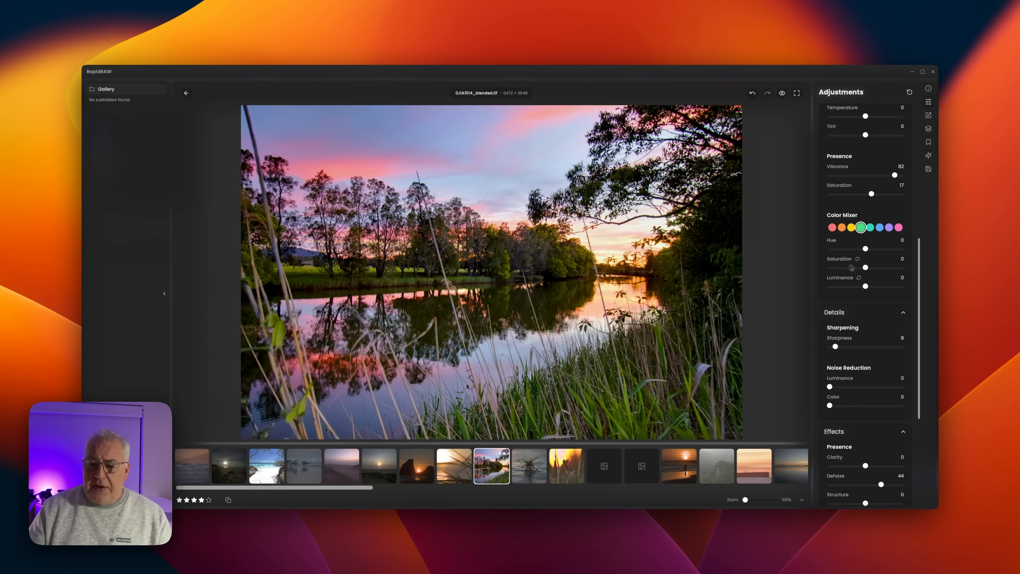
left_click_drag(866, 267, 885, 268)
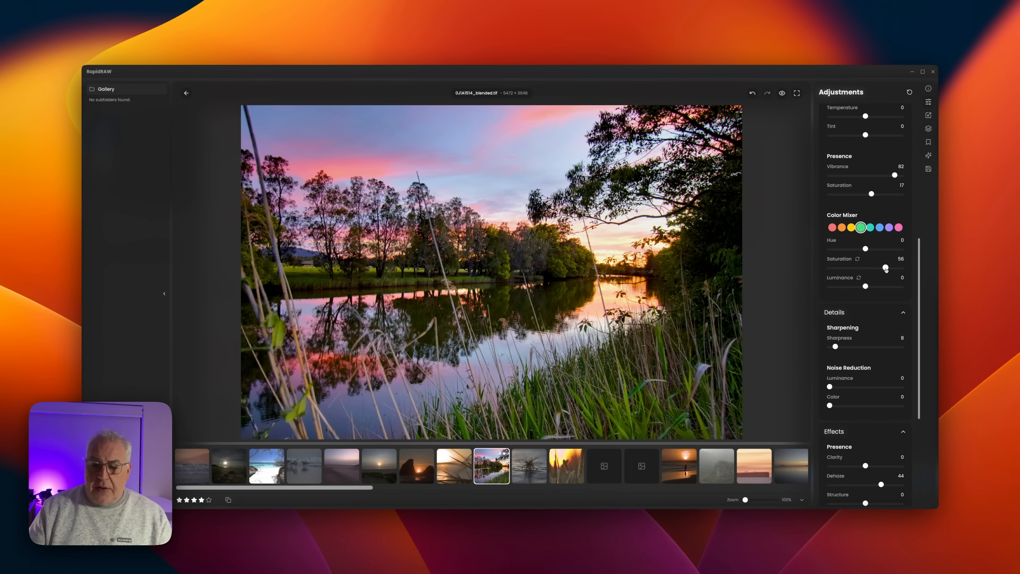
left_click_drag(895, 268, 883, 268)
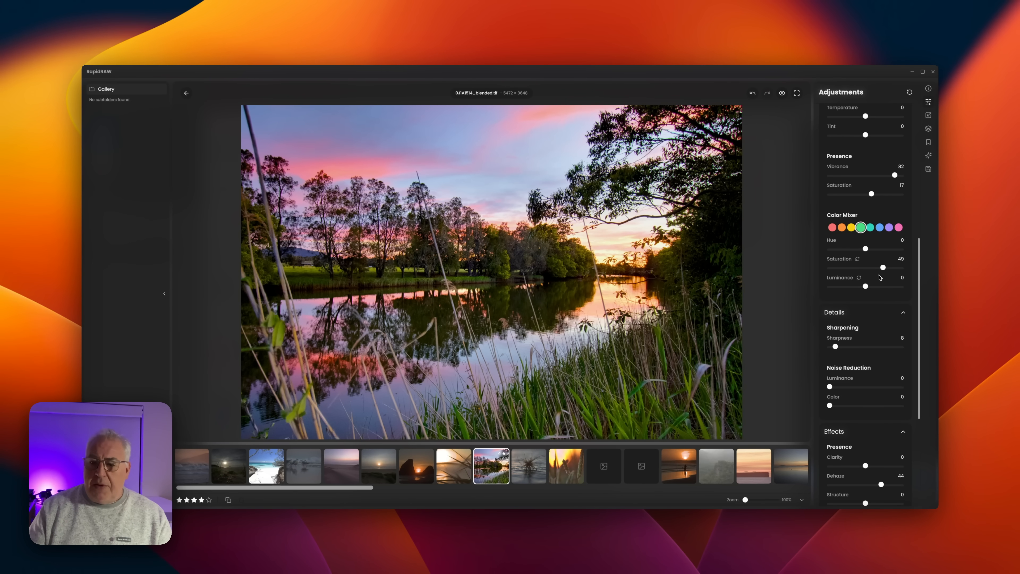
scroll("down", 3)
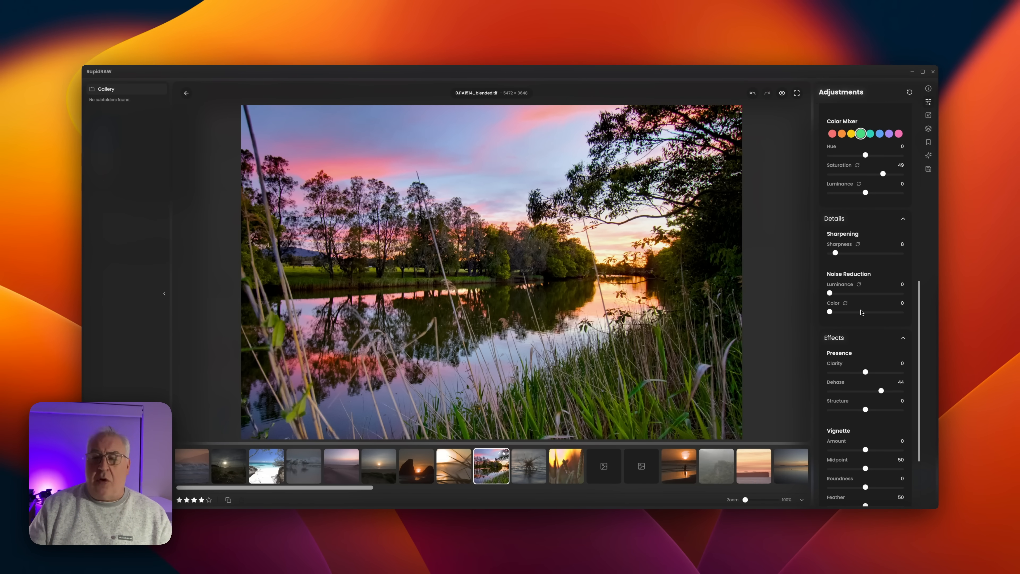
Try Dehaze higher around 53, then settle it at 43
scroll("down", 3)
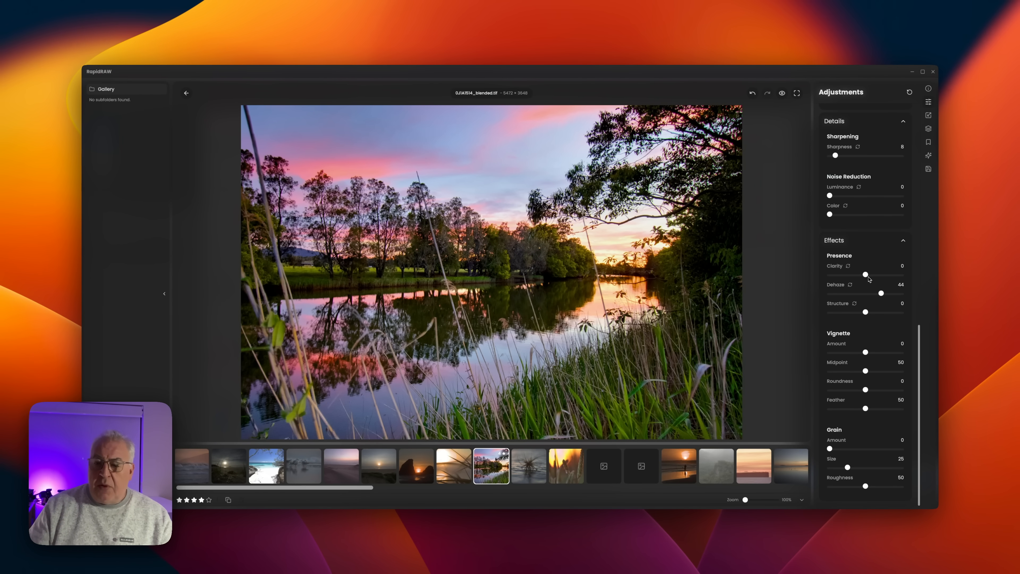
left_click_drag(882, 293, 885, 293)
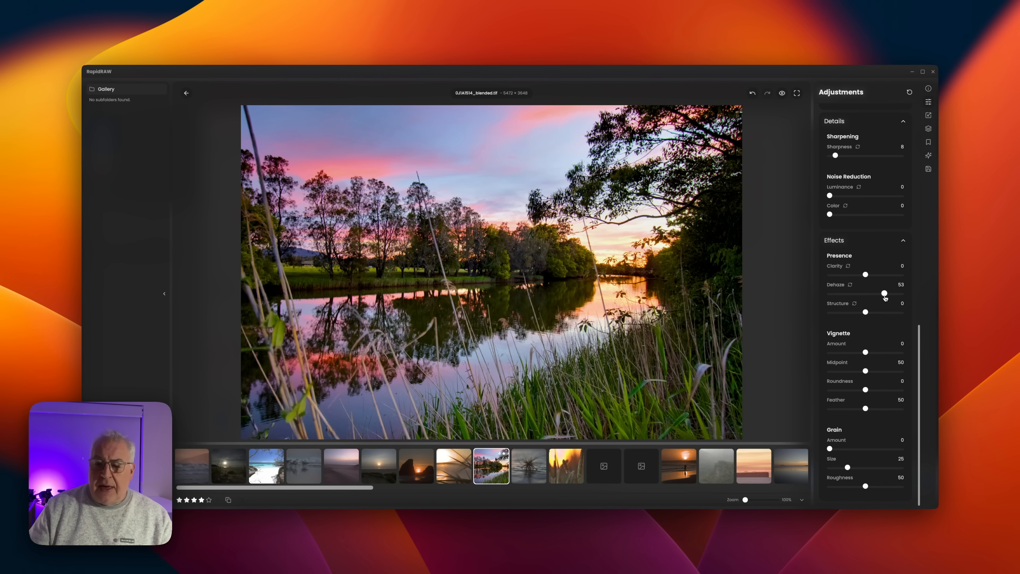
left_click_drag(885, 293, 883, 293)
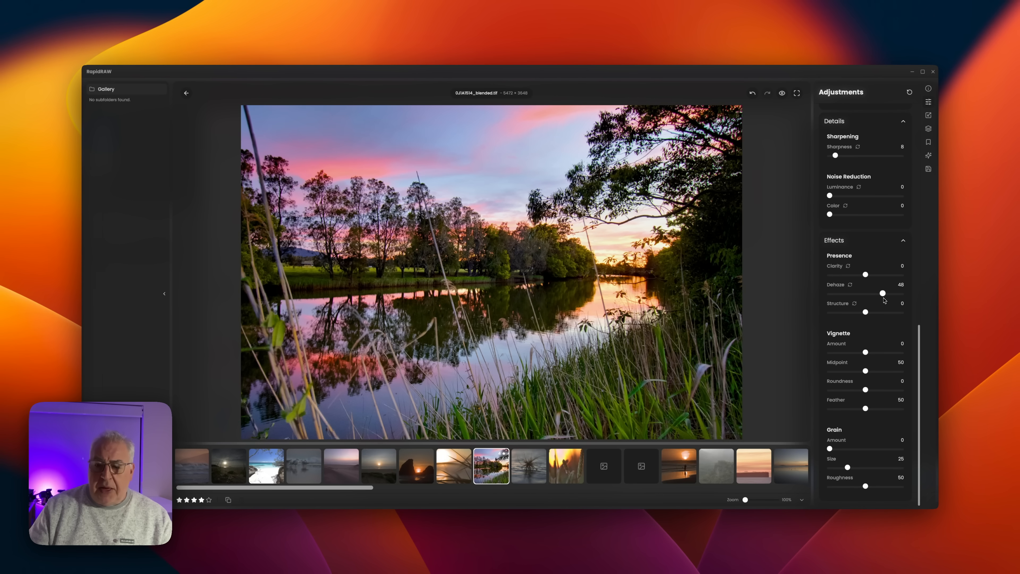
left_click_drag(883, 293, 881, 293)
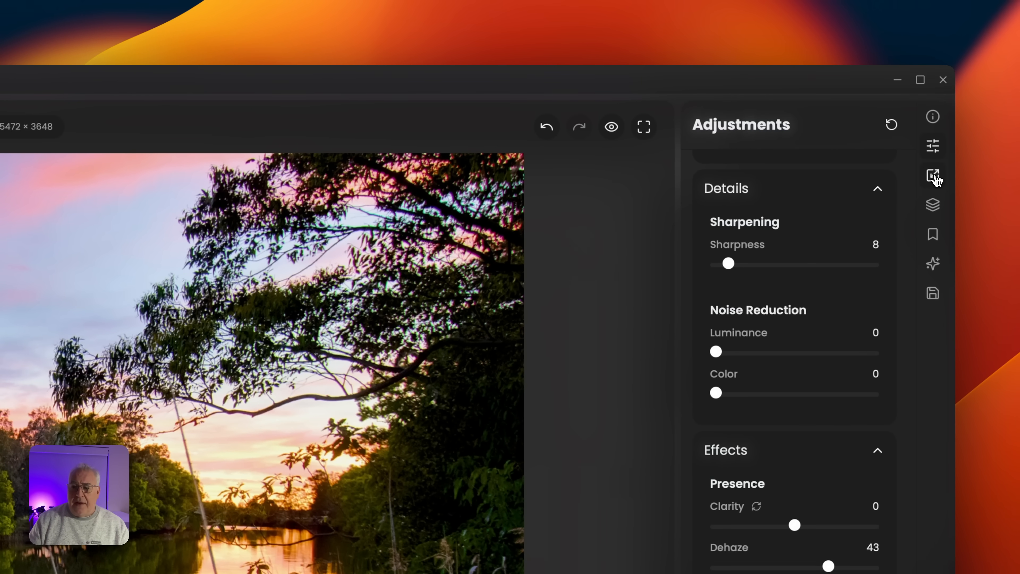
Glance at the crop and transform options, then show the masking tools with the linear mask
left_click(933, 174)
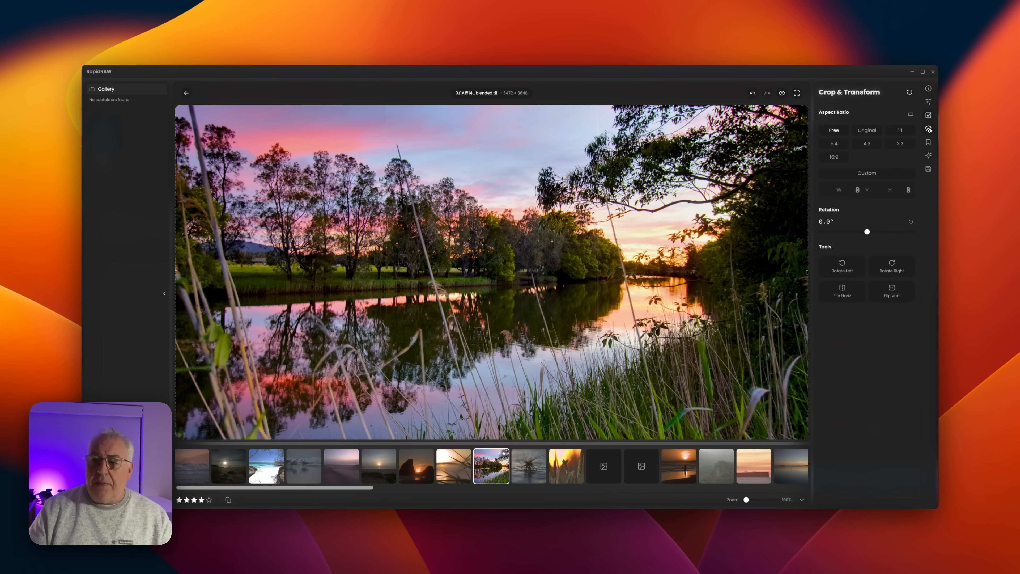
left_click(928, 128)
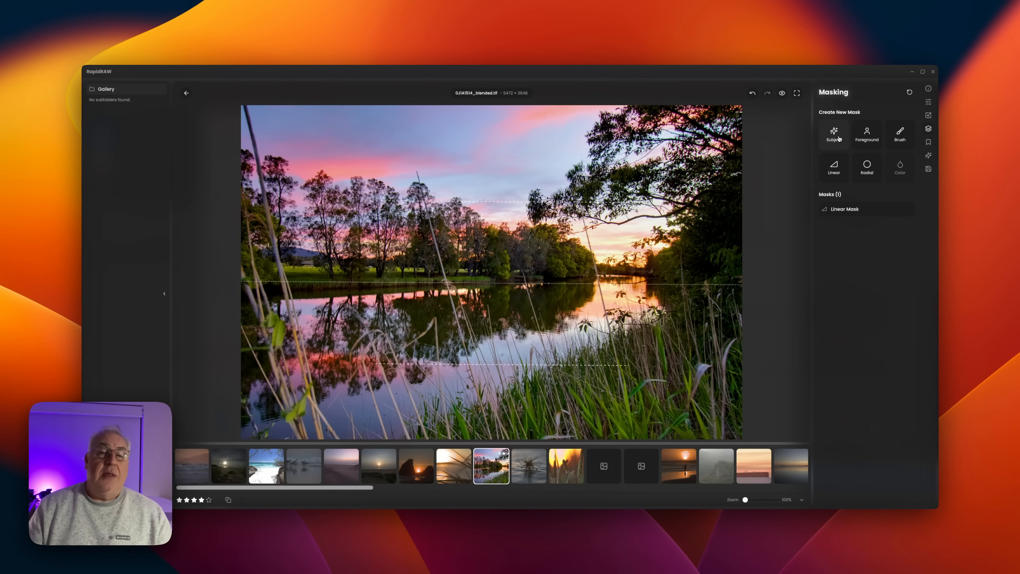
mouse_move(839, 139)
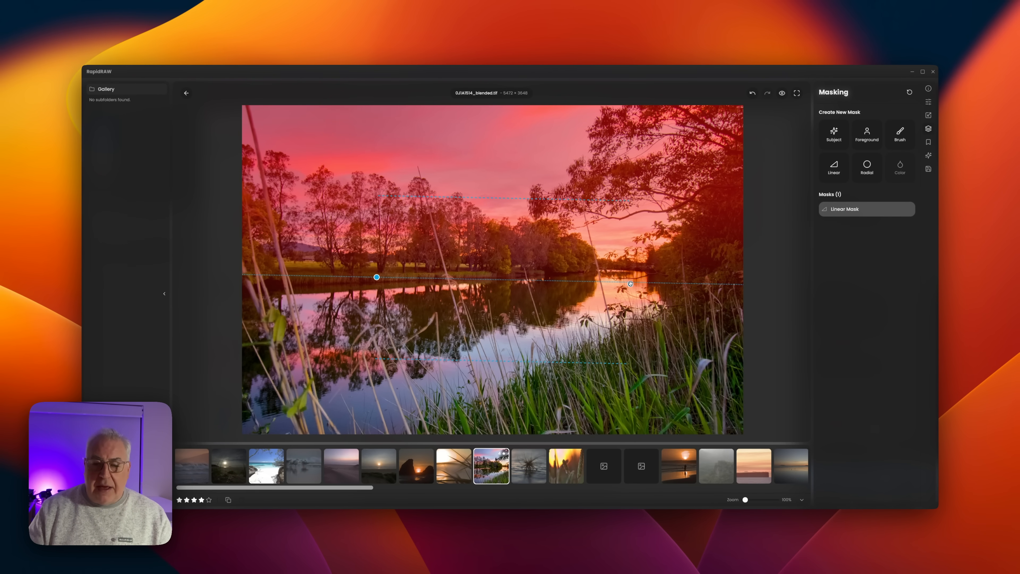
Level the linear mask along the riverbank horizon and widen its feathered transition
left_click_drag(630, 284, 629, 262)
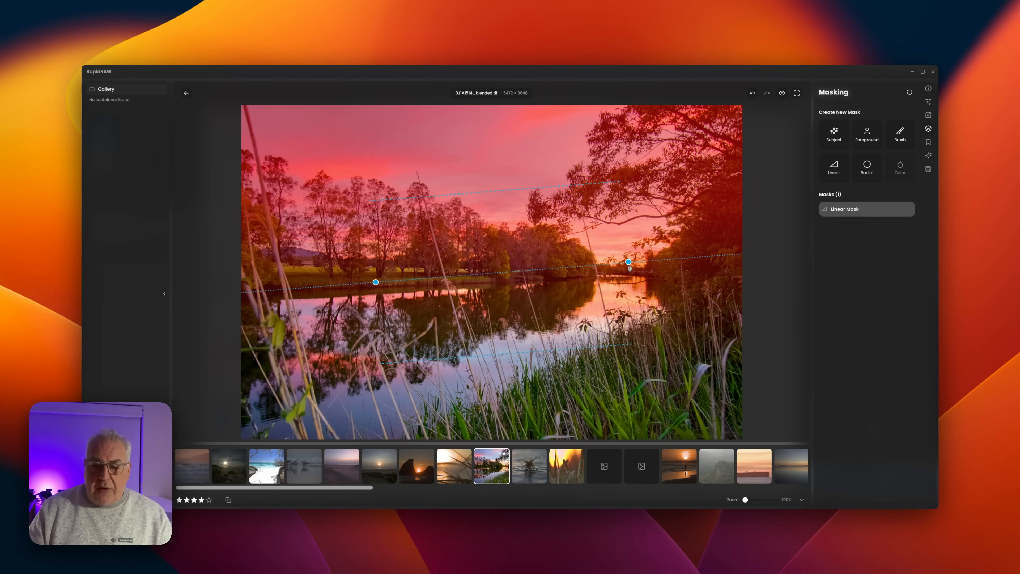
left_click_drag(629, 262, 623, 275)
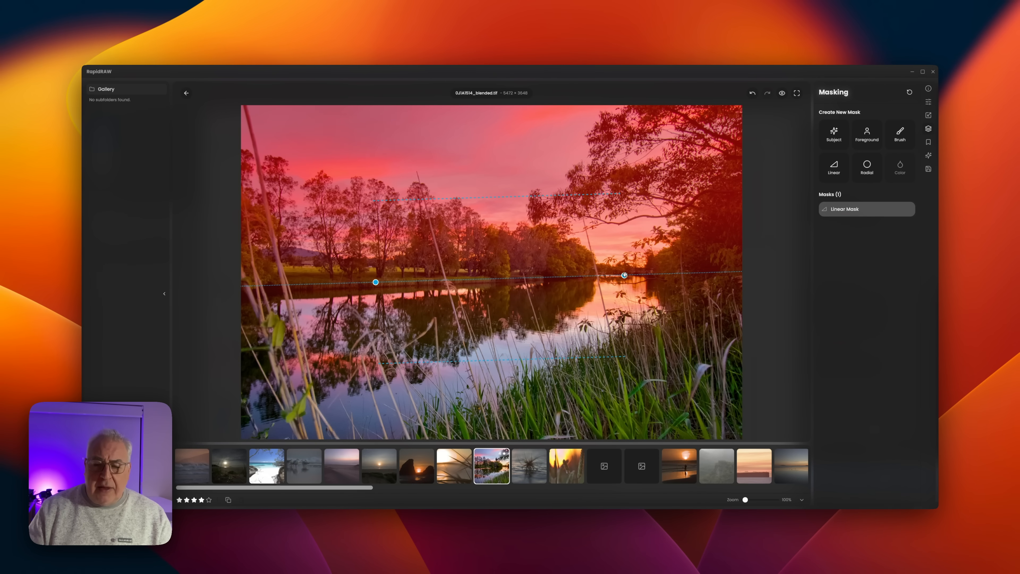
left_click_drag(624, 275, 620, 283)
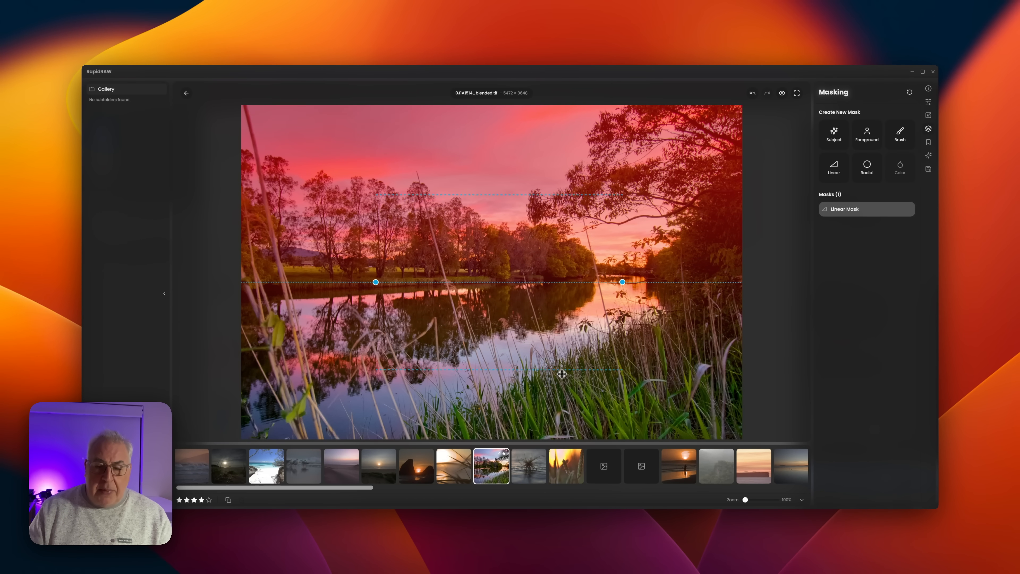
left_click_drag(562, 374, 557, 383)
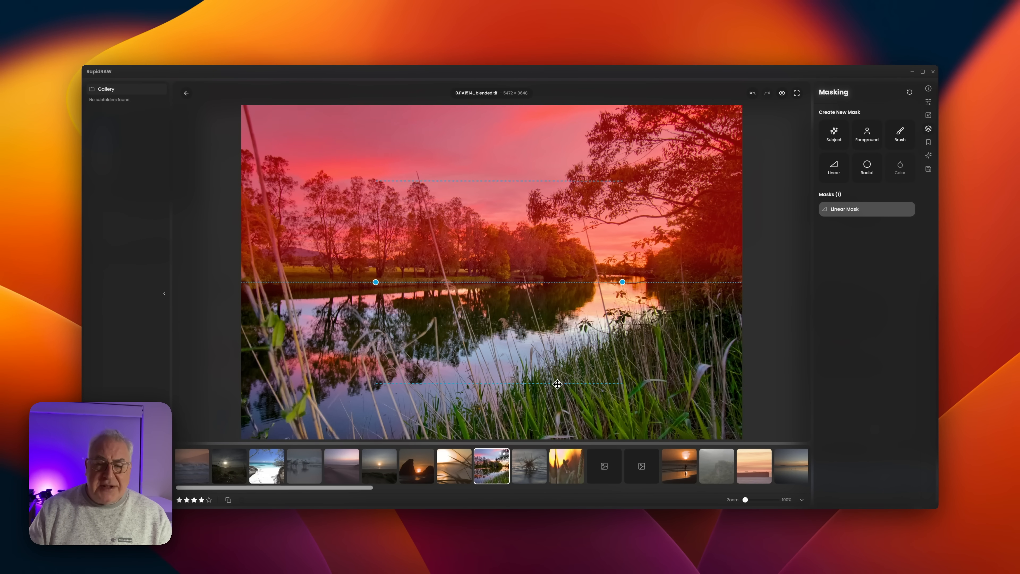
left_click_drag(557, 384, 552, 376)
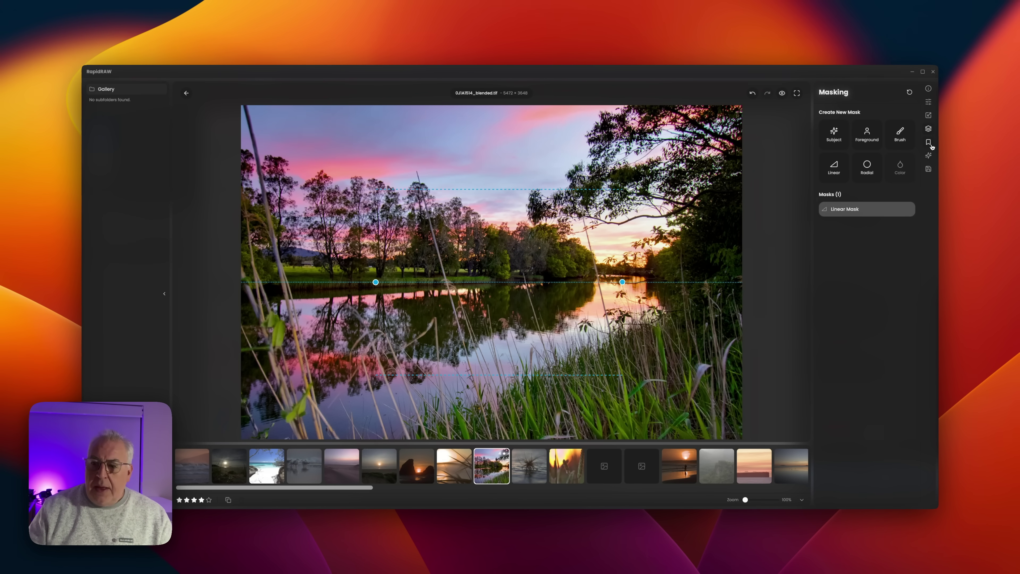
Look through the empty presets list and the not-yet-implemented AI tools section
left_click(928, 143)
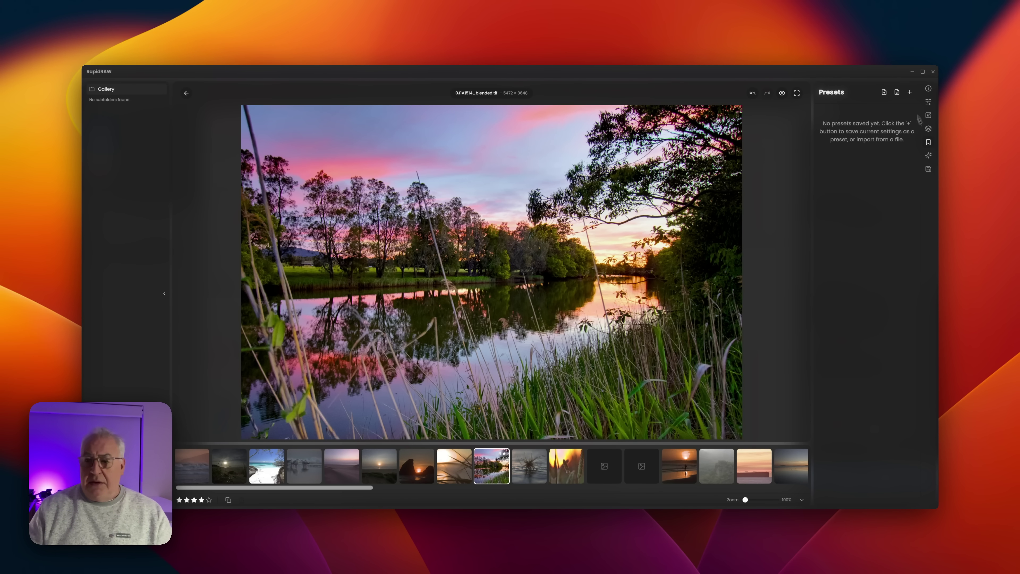
left_click(929, 155)
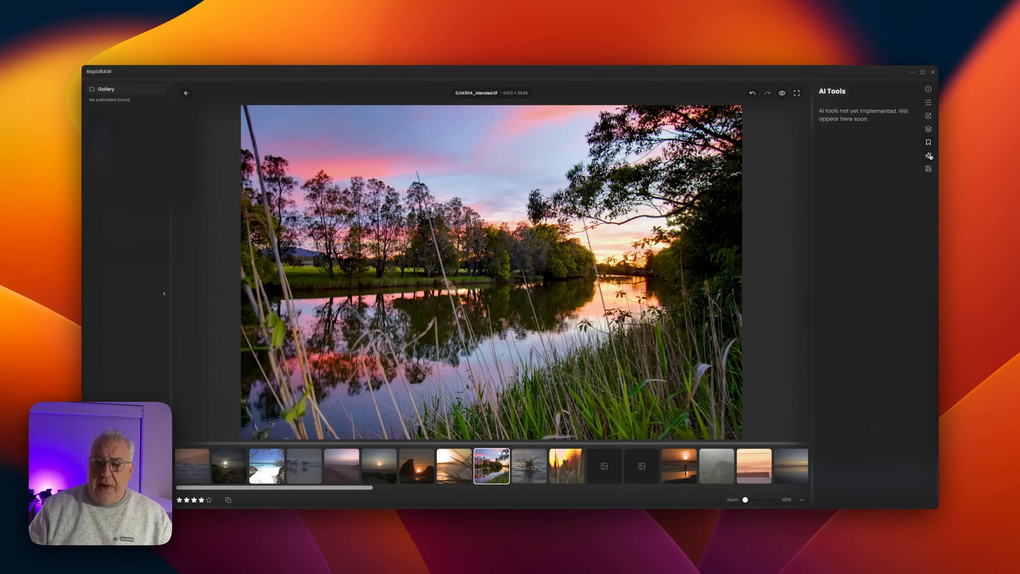
mouse_move(878, 141)
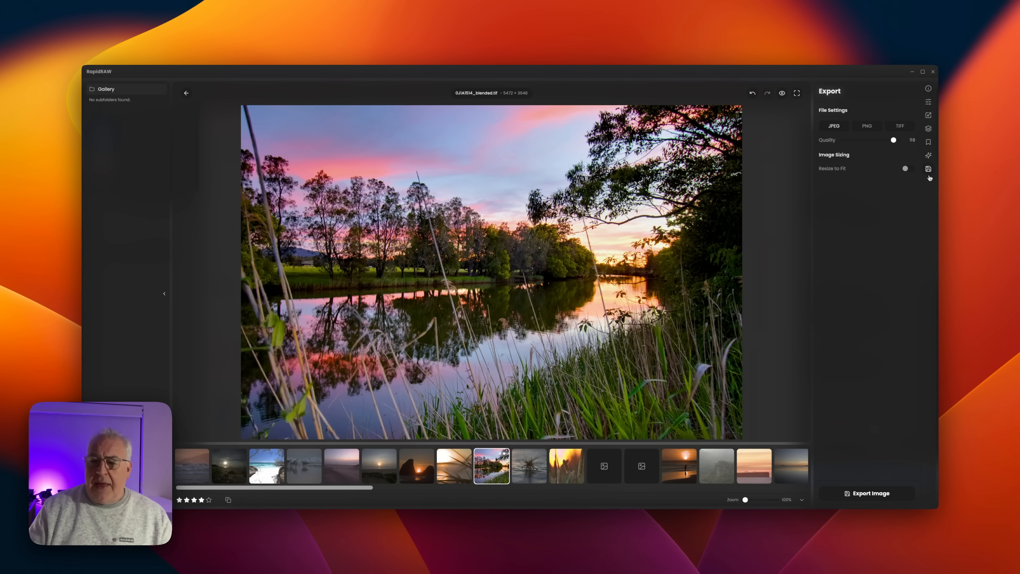
mouse_move(861, 184)
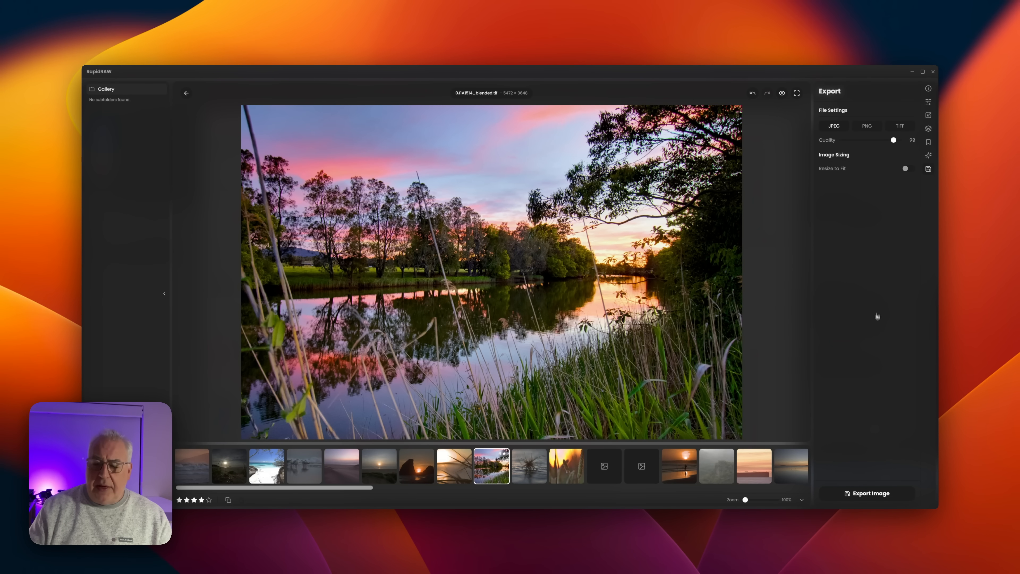
mouse_move(880, 260)
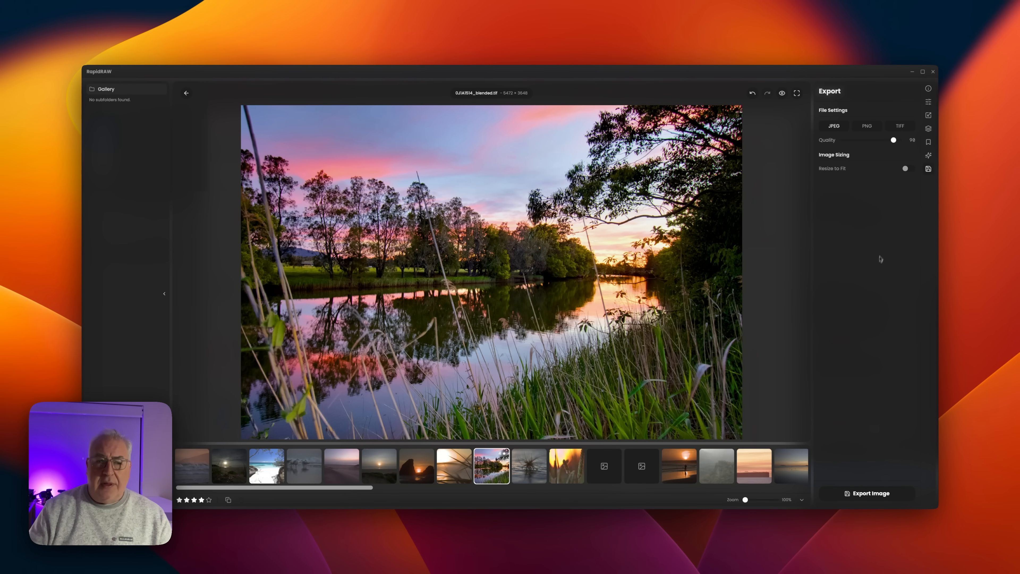
Return to the basic adjustment sliders showing exposure -7 and blacks -36
left_click(929, 102)
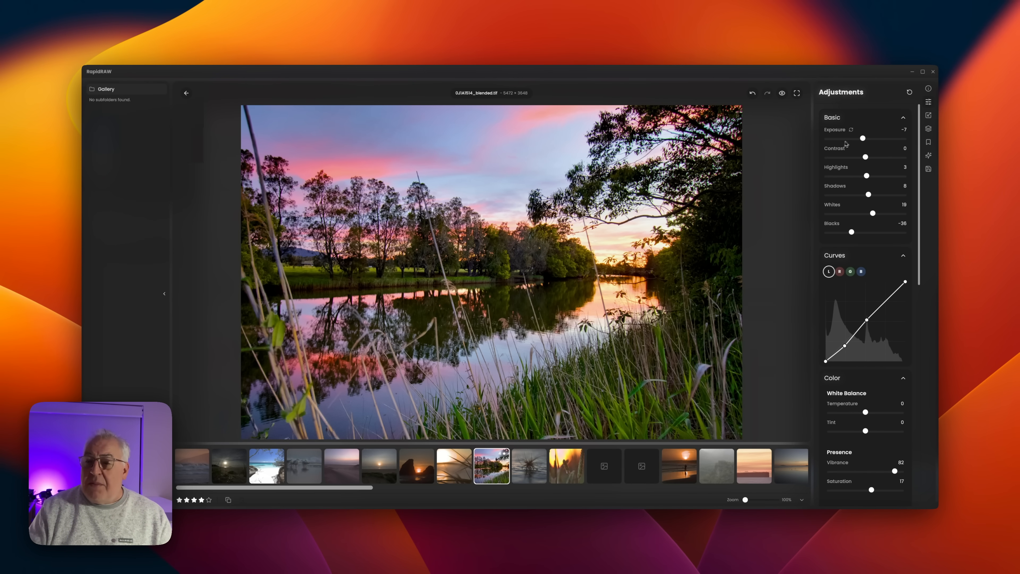
Set Whites to 17 and lift Blacks from -36 to -27
left_click_drag(873, 213, 874, 214)
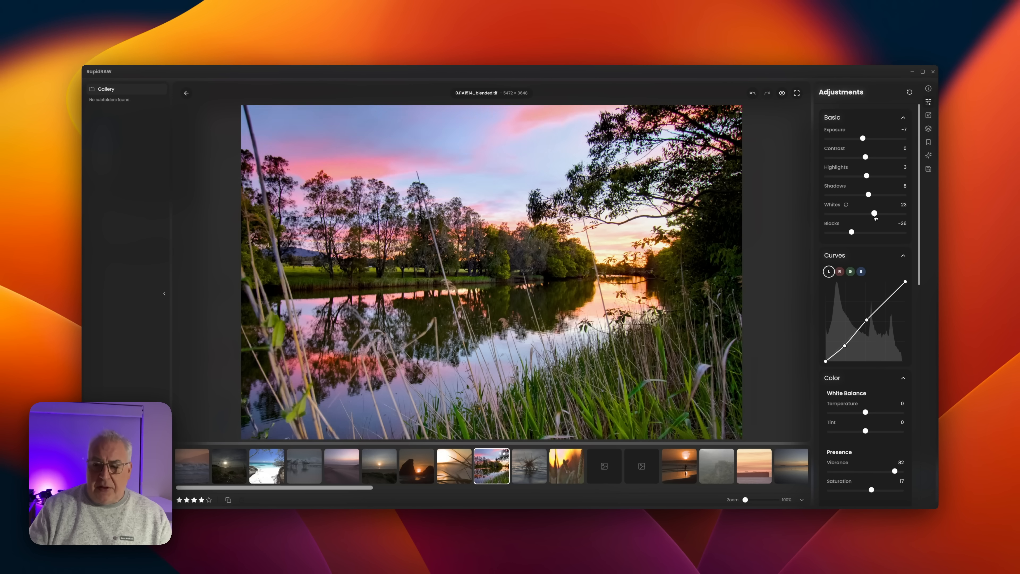
left_click_drag(874, 214, 873, 214)
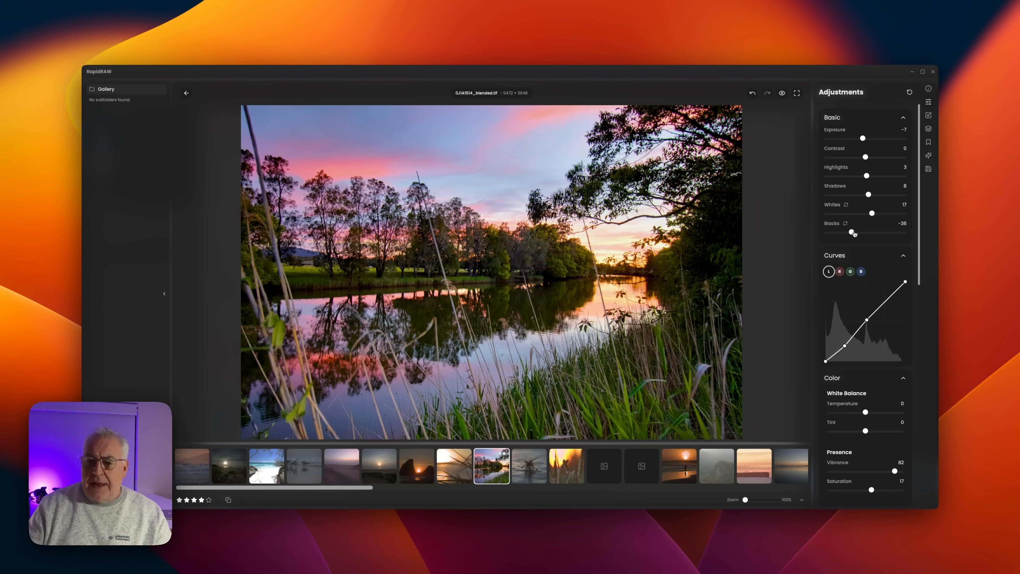
left_click_drag(851, 232, 856, 232)
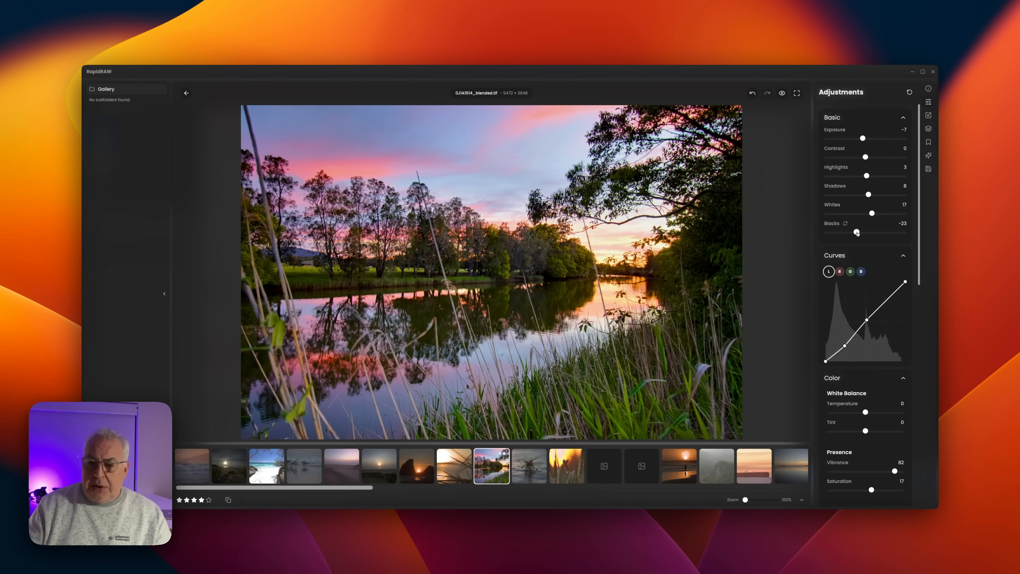
left_click_drag(857, 232, 855, 232)
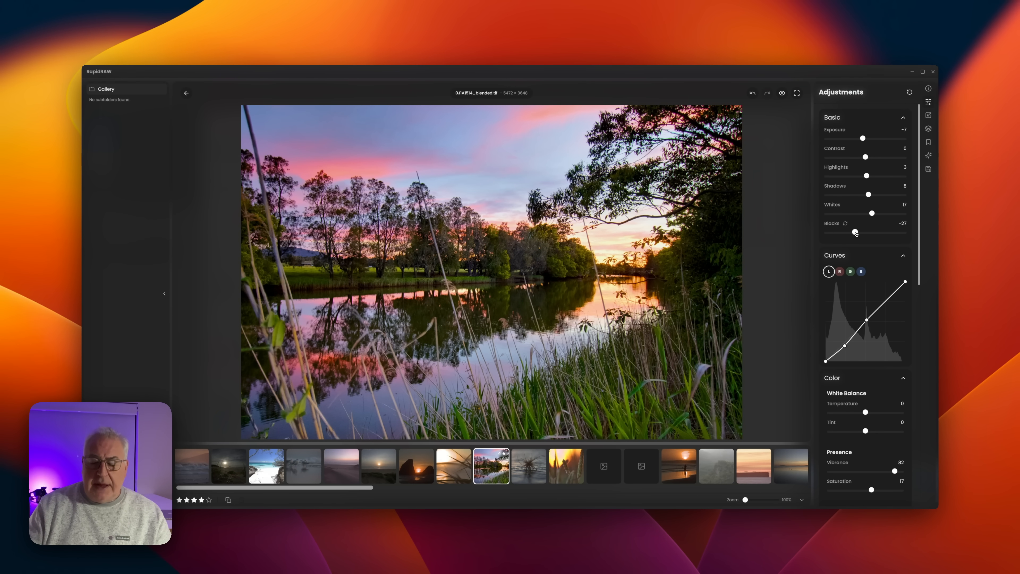